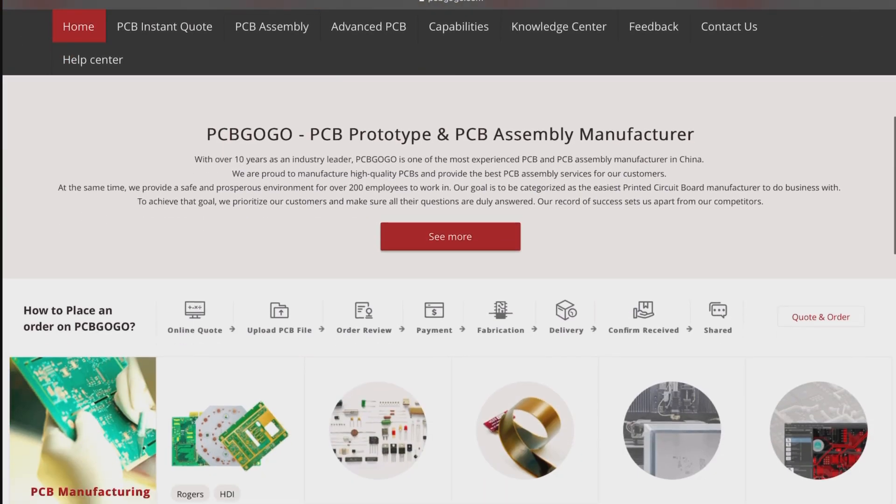
# Step: Connect the Bluetooth controller app to the robot car from its Option Menu
pyautogui.scroll(-3)
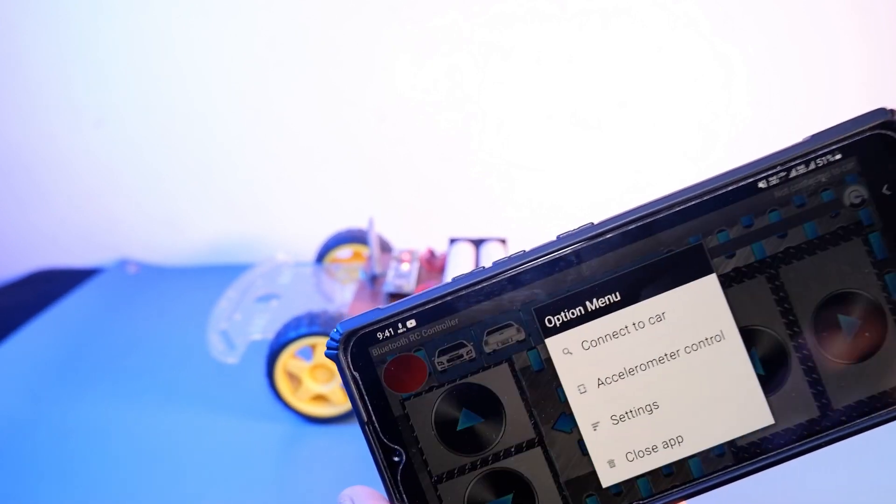
pyautogui.click(620, 335)
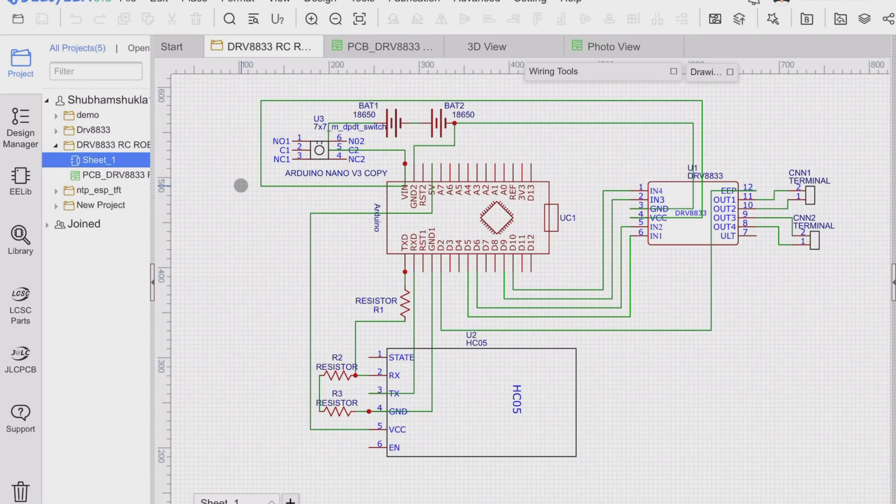
# Step: Switch from the schematic to the PCB_DRV8833 board layout document
pyautogui.click(382, 47)
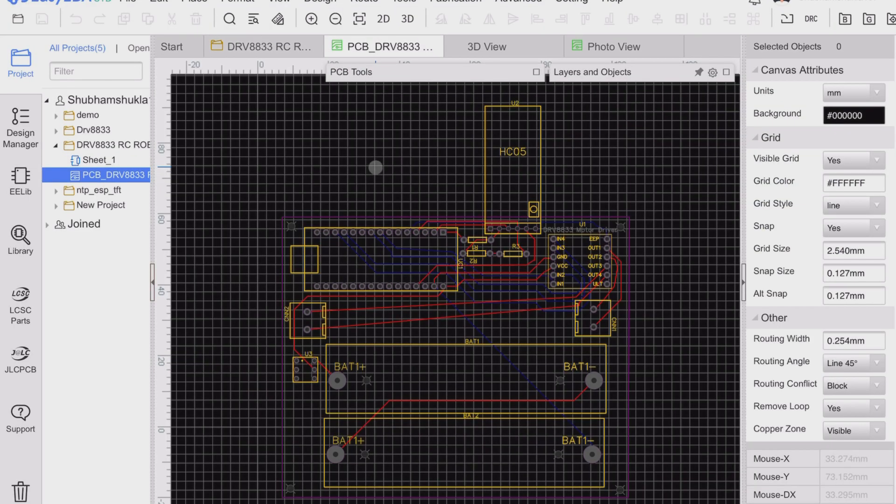
pyautogui.click(487, 47)
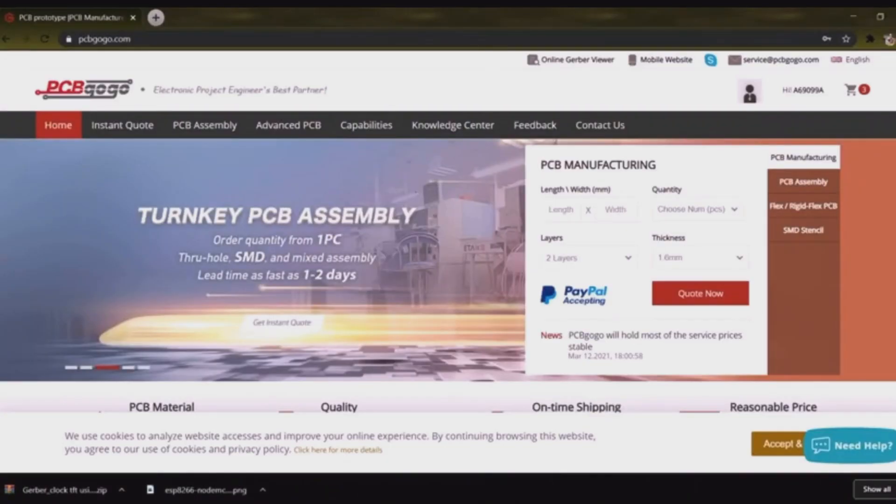
# Step: Bring up the Instant Quote form and review the 2-layer, 1.6 mm, green-mask board options at $48
pyautogui.click(697, 209)
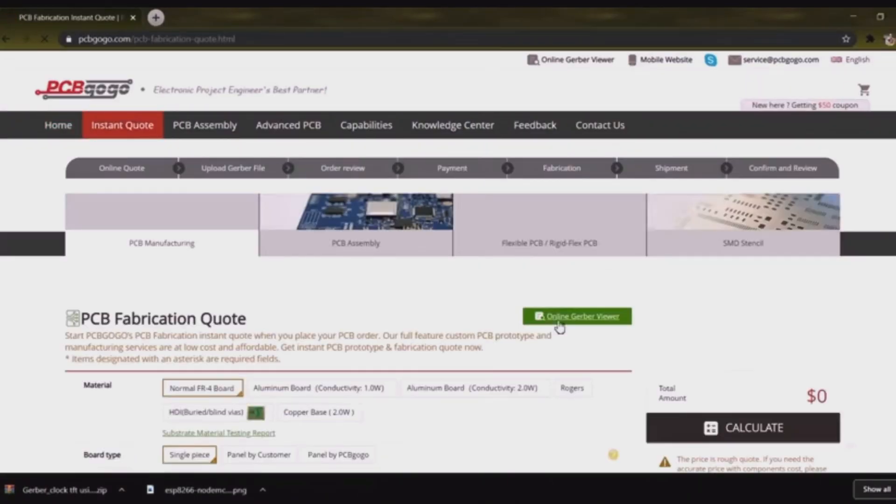
pyautogui.scroll(-3)
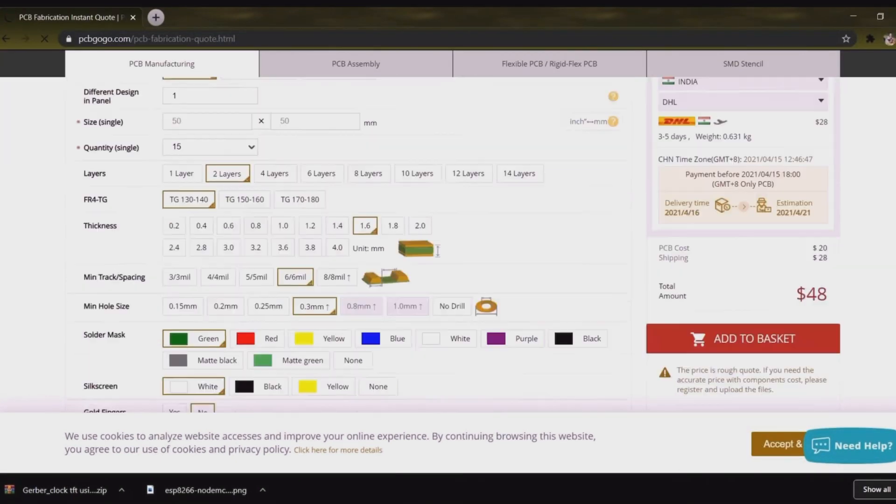